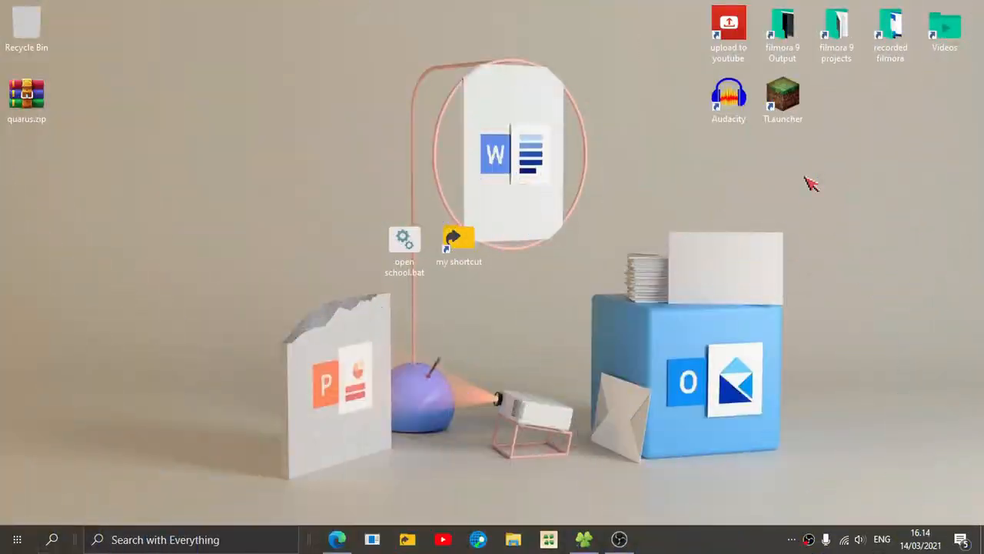
mouse_move(666, 179)
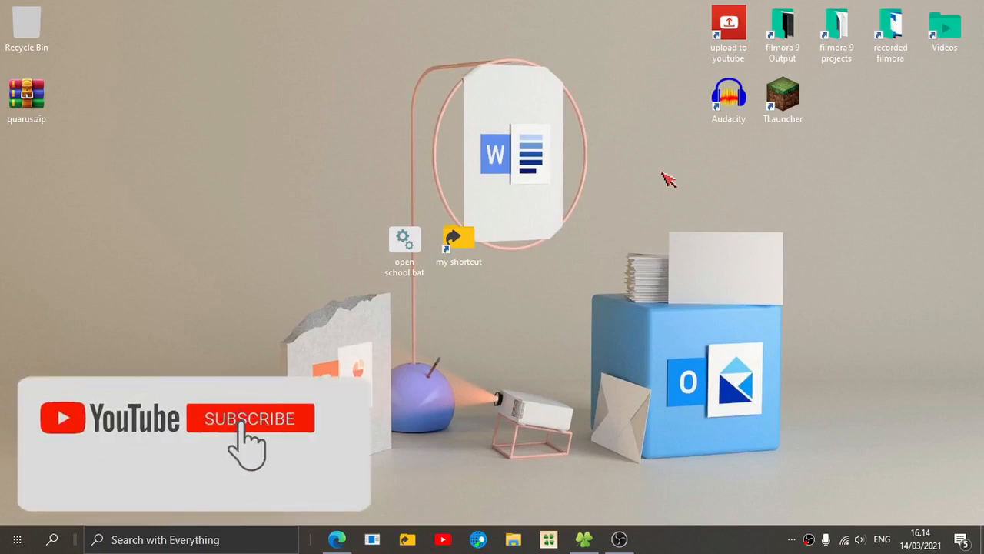
- Search Start for 'note' to launch Notepad holding the IF EXIST batch script draft
left_click(249, 419)
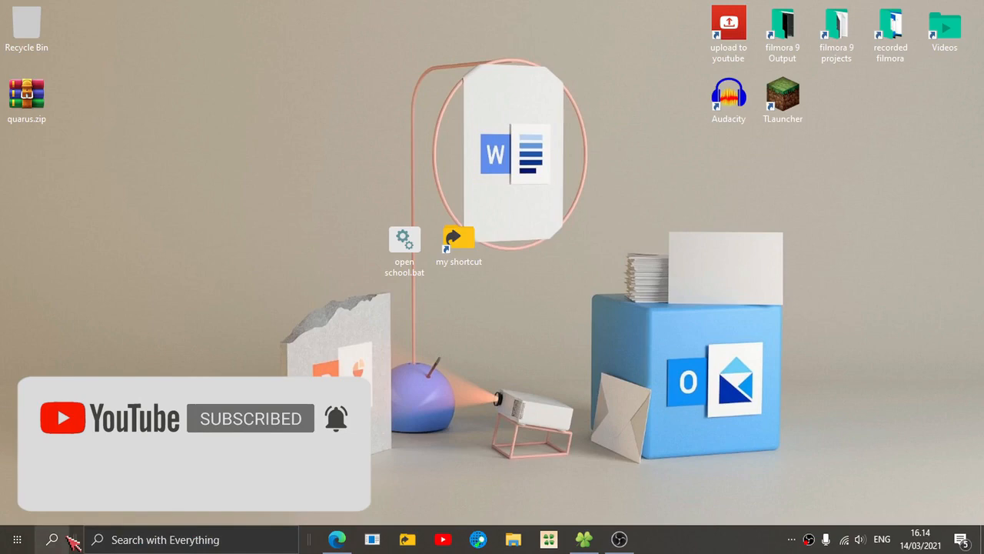
left_click(52, 539)
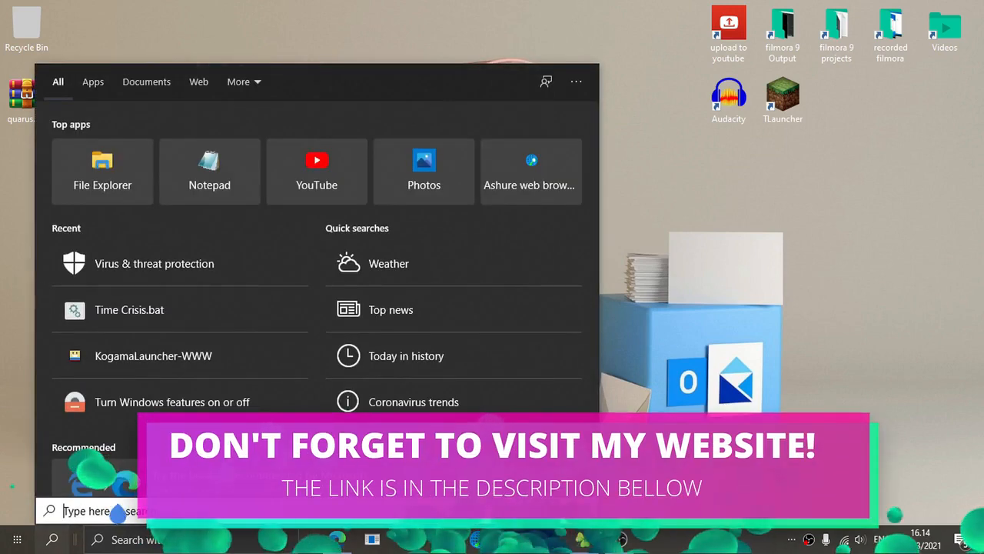
type("note")
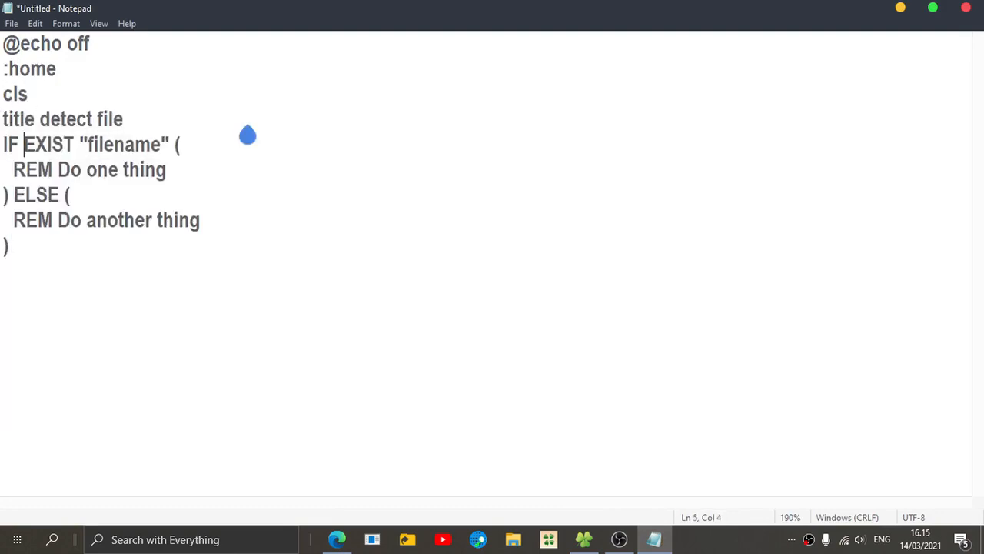
mouse_move(458, 8)
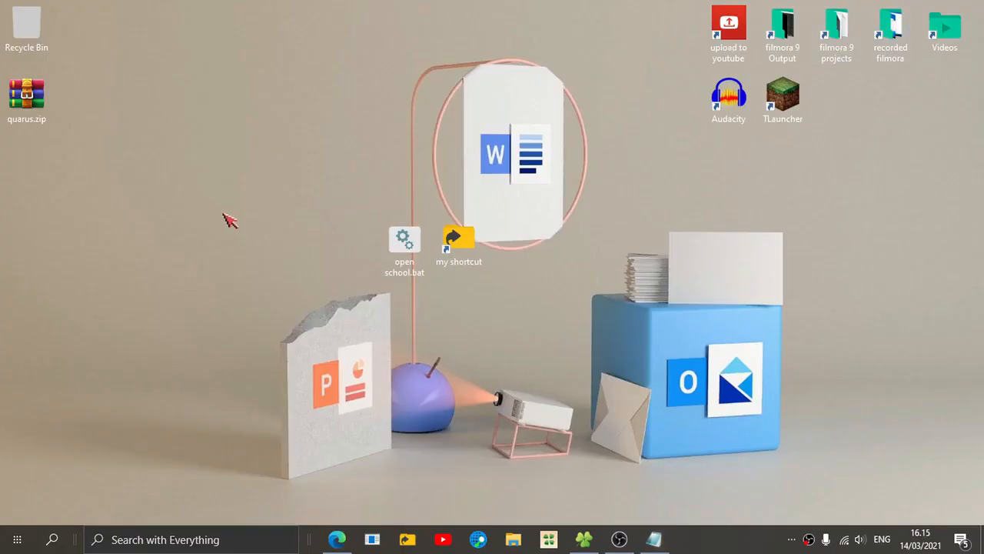
- Create an empty test.txt text document on the desktop and return to the draft
right_click(231, 221)
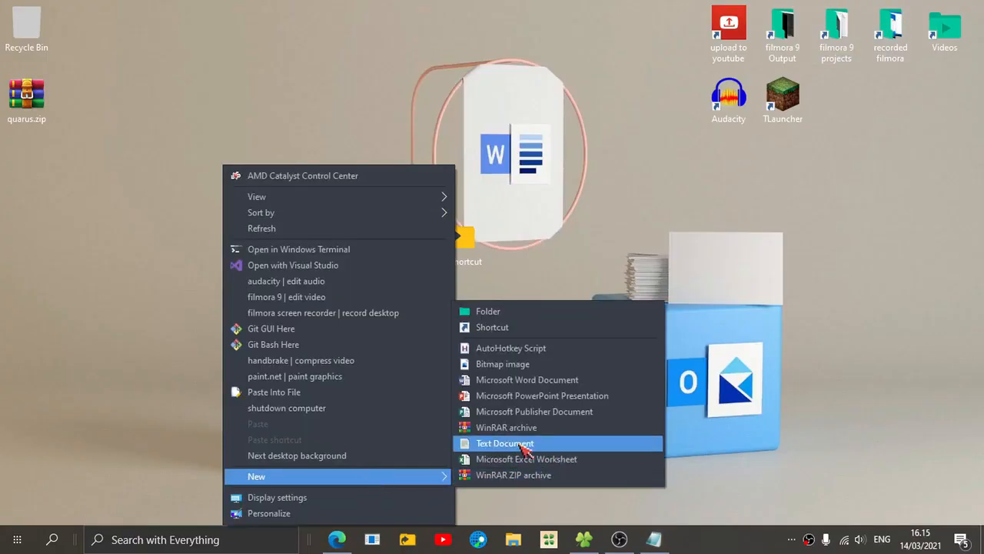
left_click(504, 442)
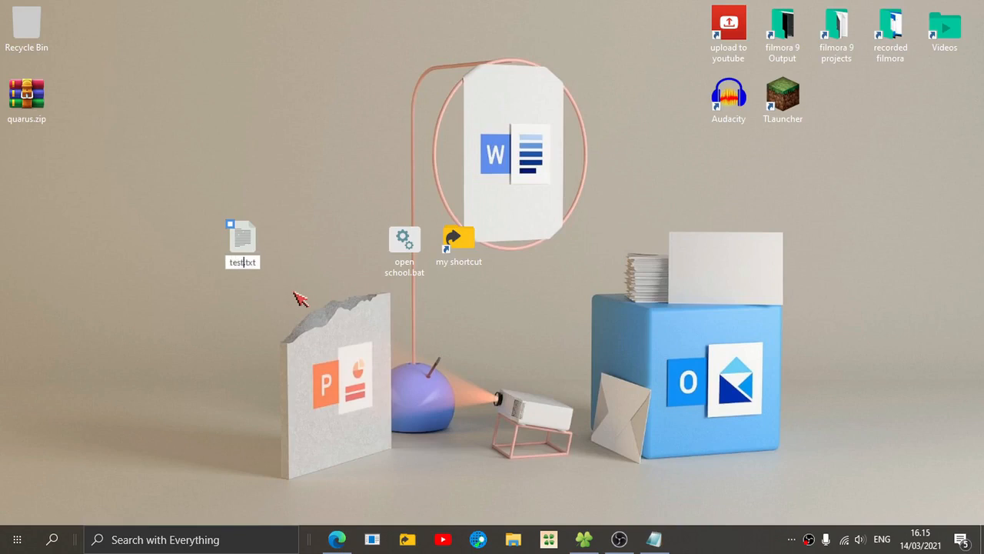
left_click(242, 242)
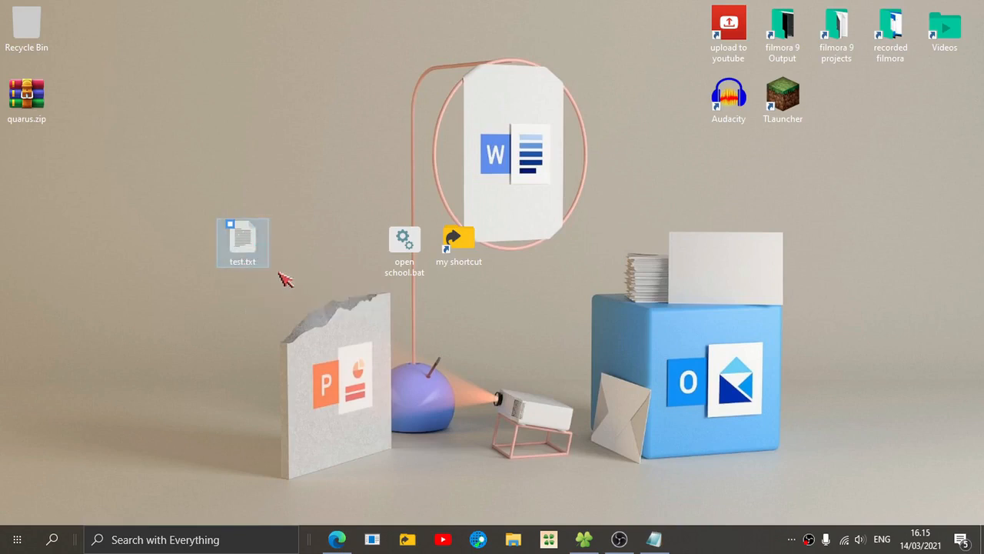
key("alt+tab")
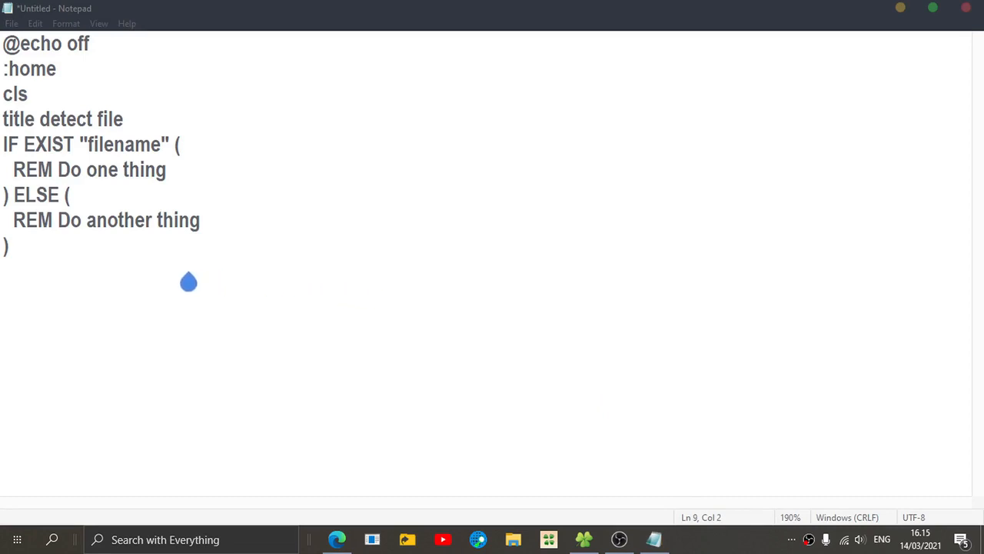
- Replace the placeholder filename in the IF EXIST condition with test.txt
left_click(3, 143)
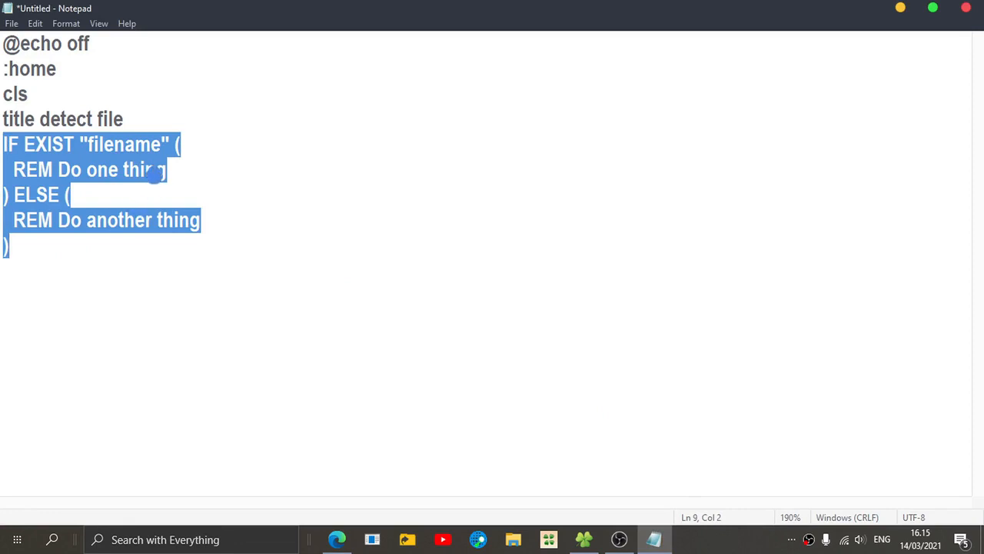
double_click(123, 145)
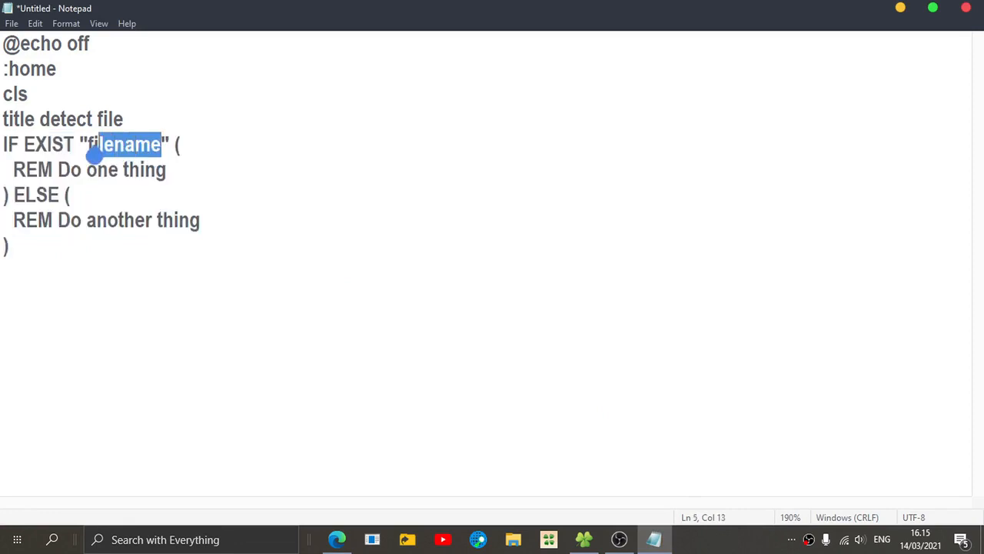
type("test")
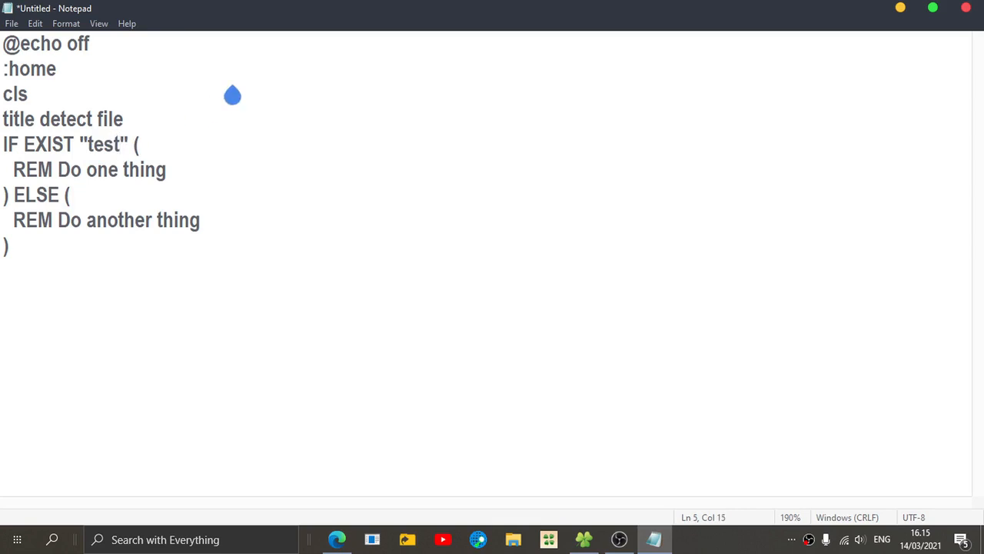
type(".txt")
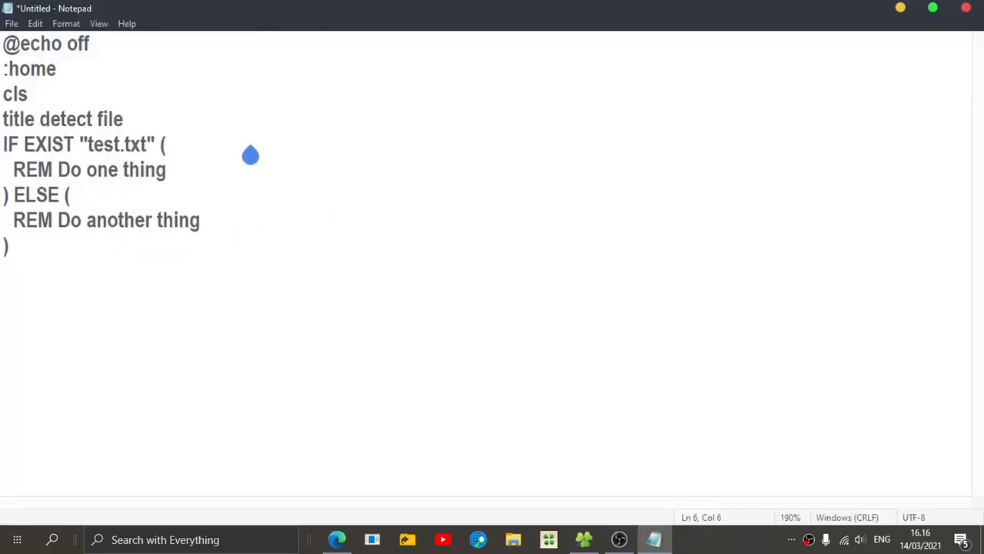
mouse_move(69, 162)
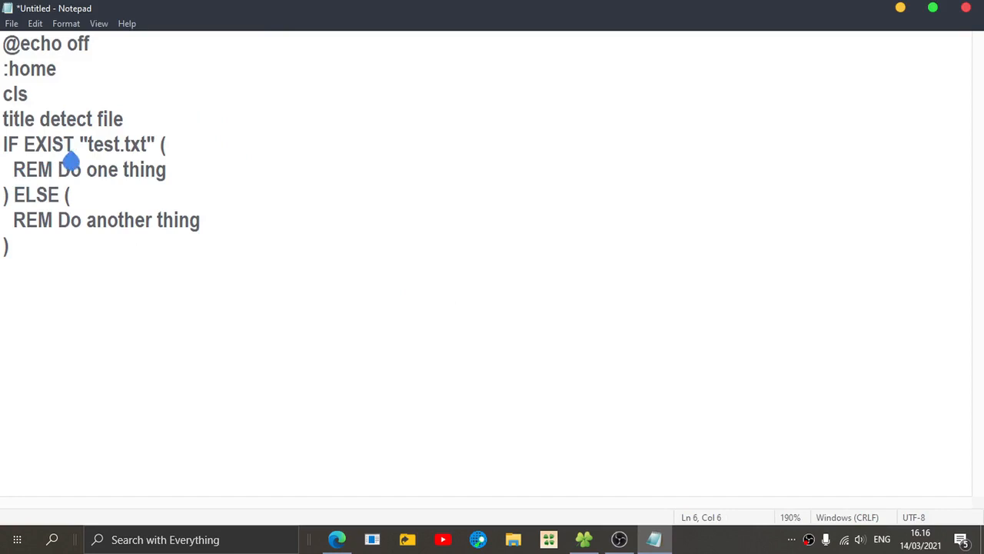
triple_click(89, 170)
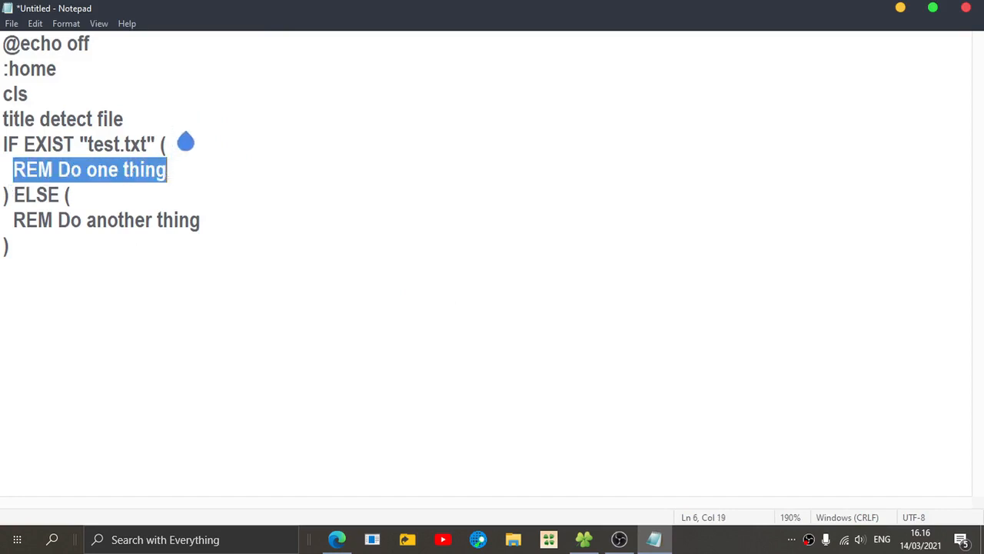
type("start")
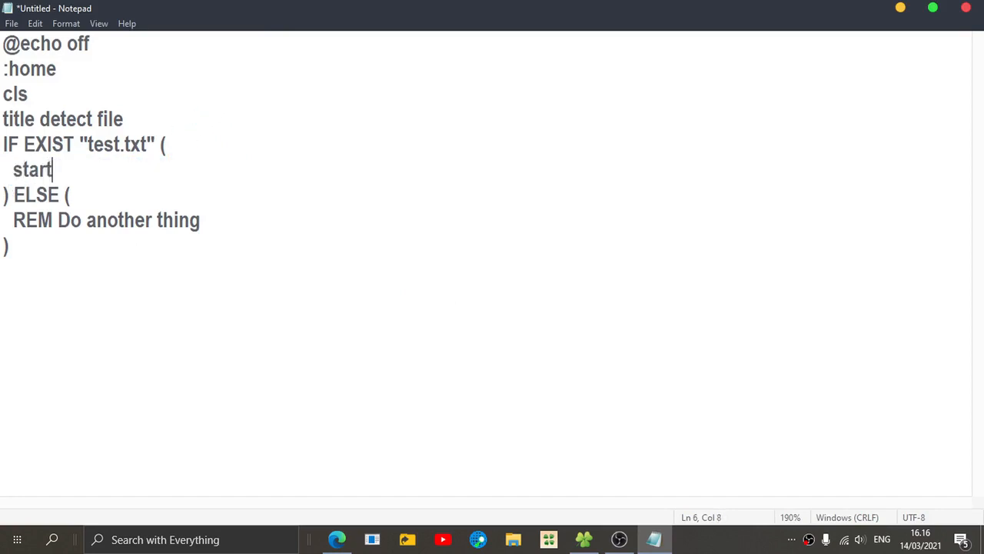
type("www.")
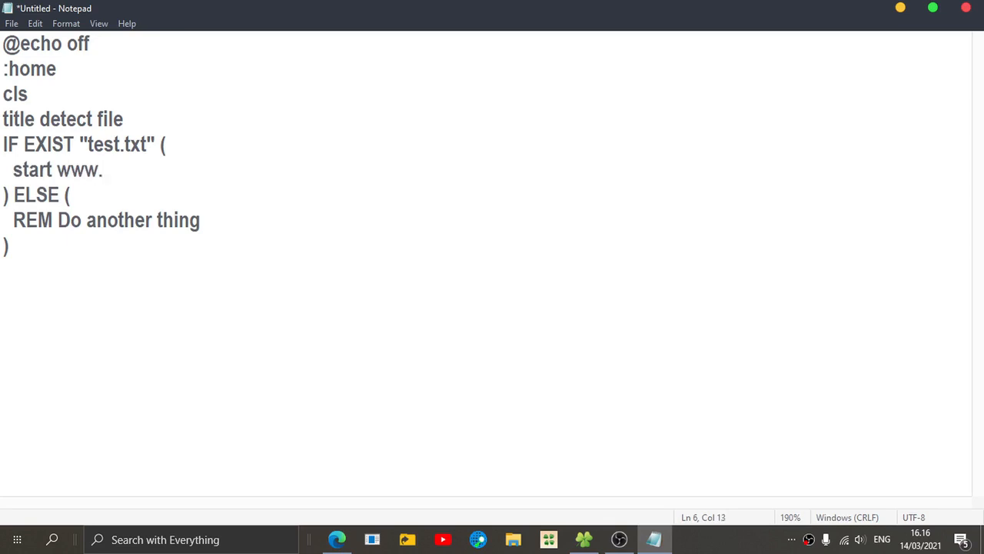
type("youtube.com")
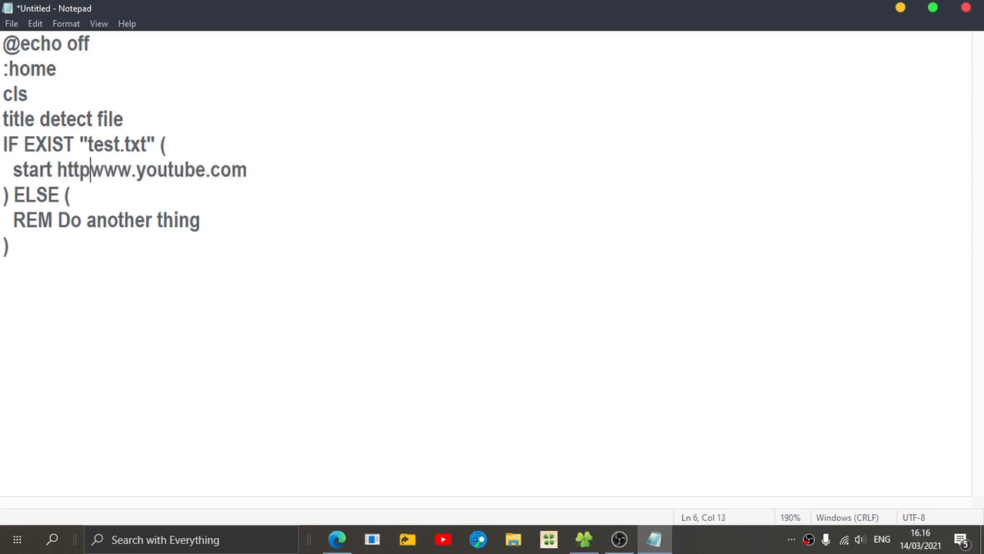
type("s://")
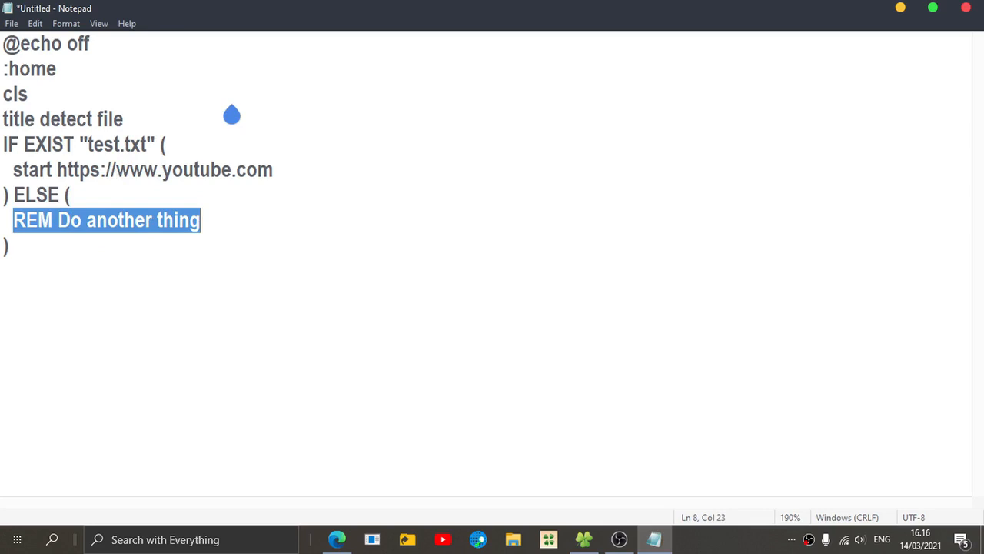
- Fill the ELSE branch with cls and echo file not found...
type("cls")
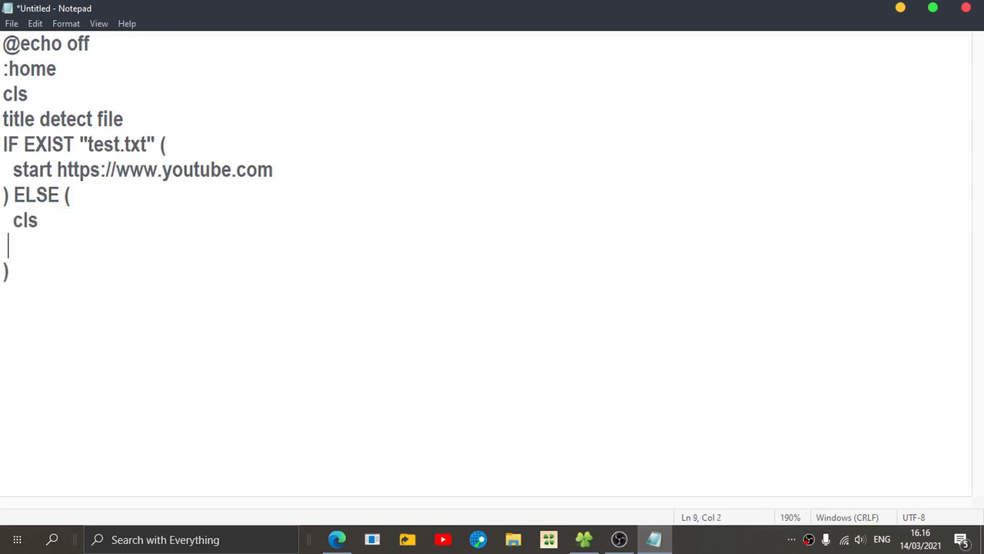
type("ti")
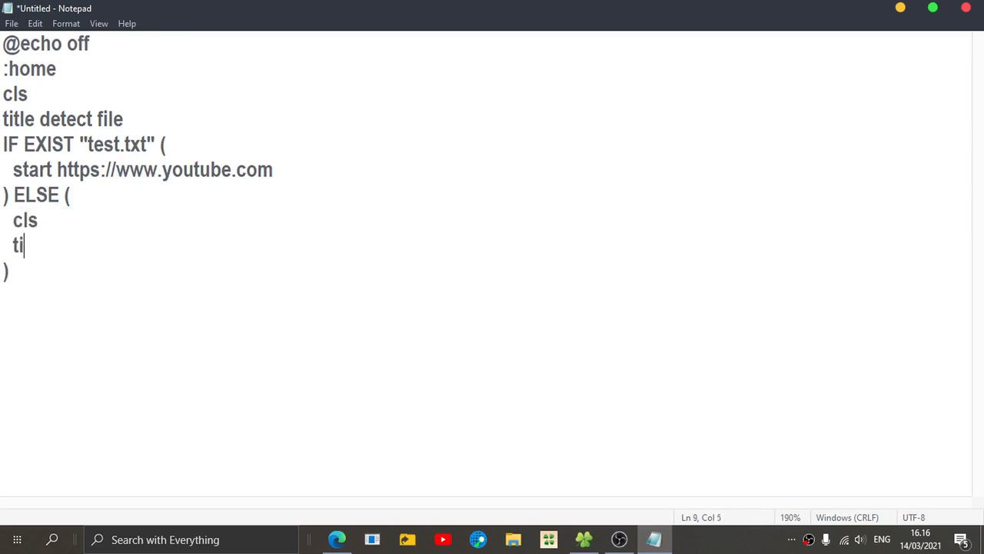
type("echo file not")
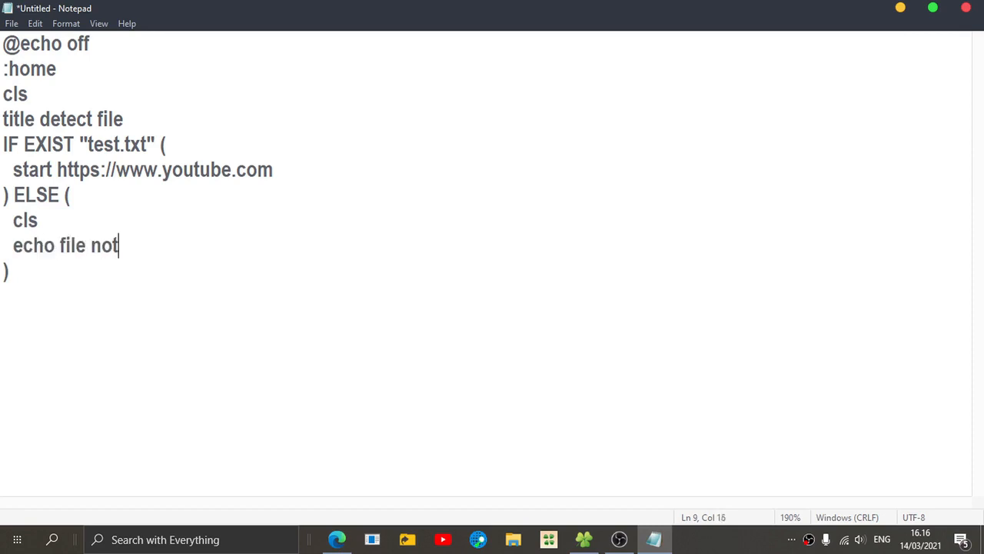
type("found...")
type("paus")
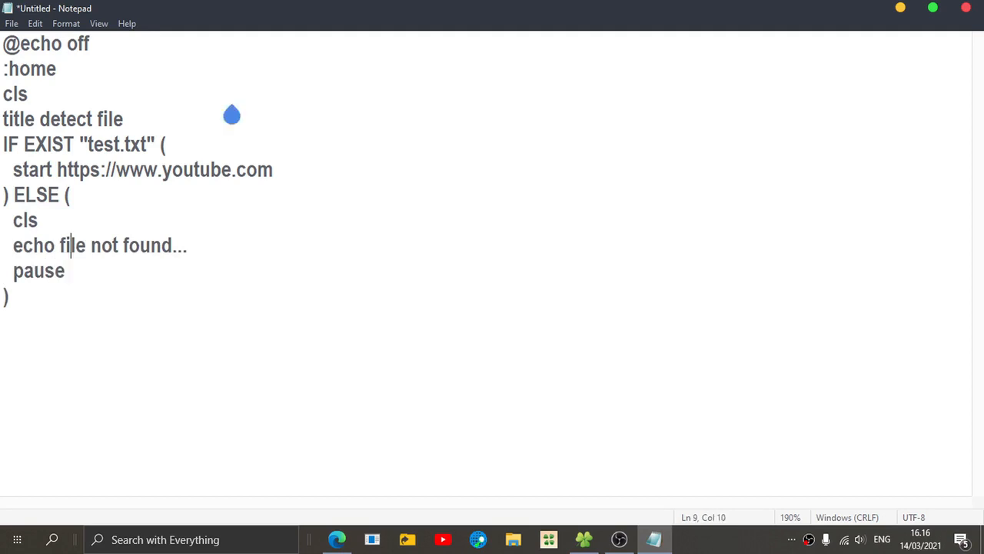
type("e")
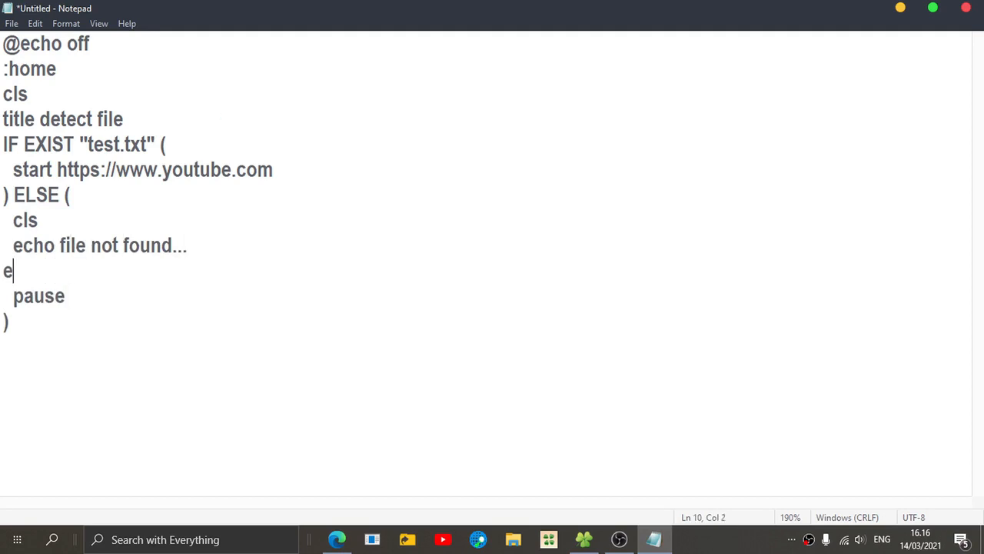
type("cho")
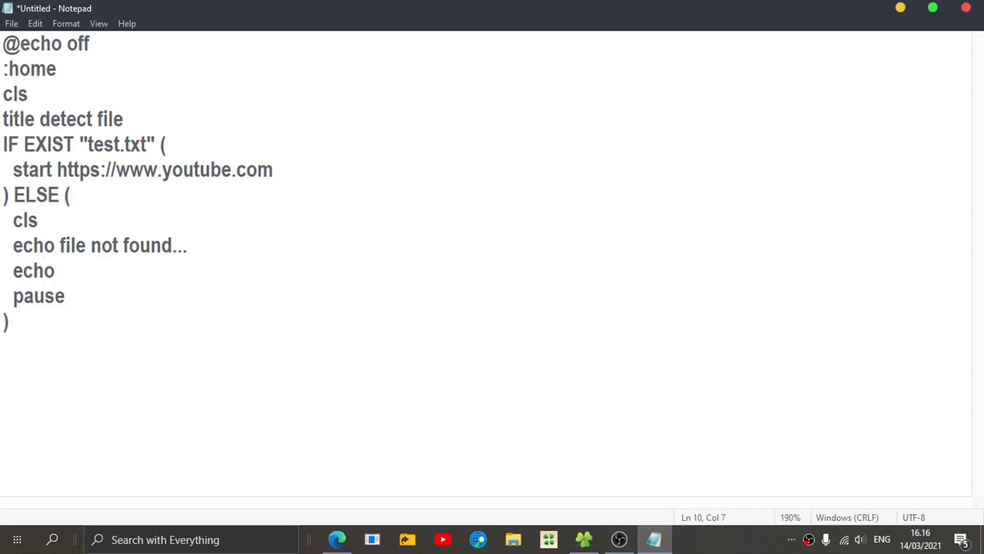
- Add an echo. line before pause and an exit after the YouTube start line
type(".")
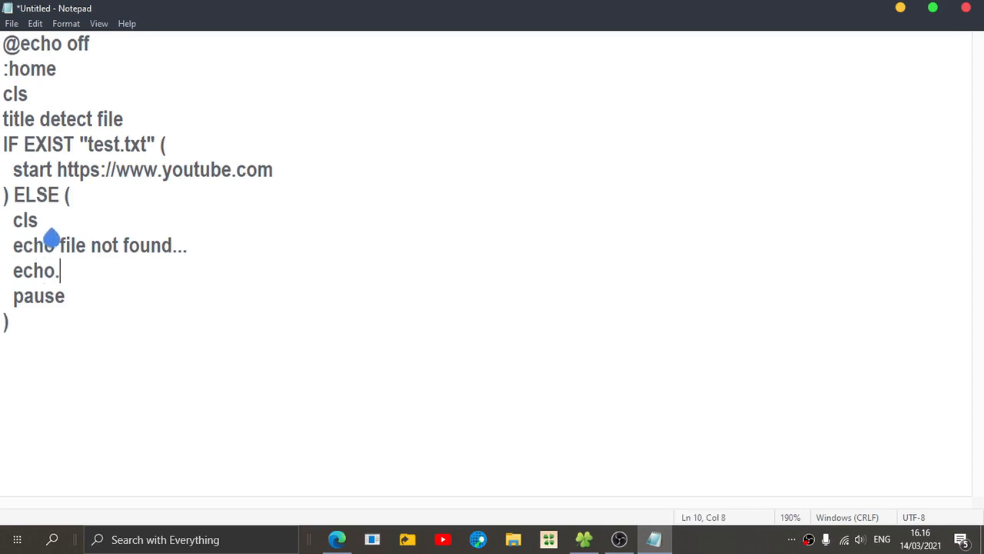
left_click(37, 220)
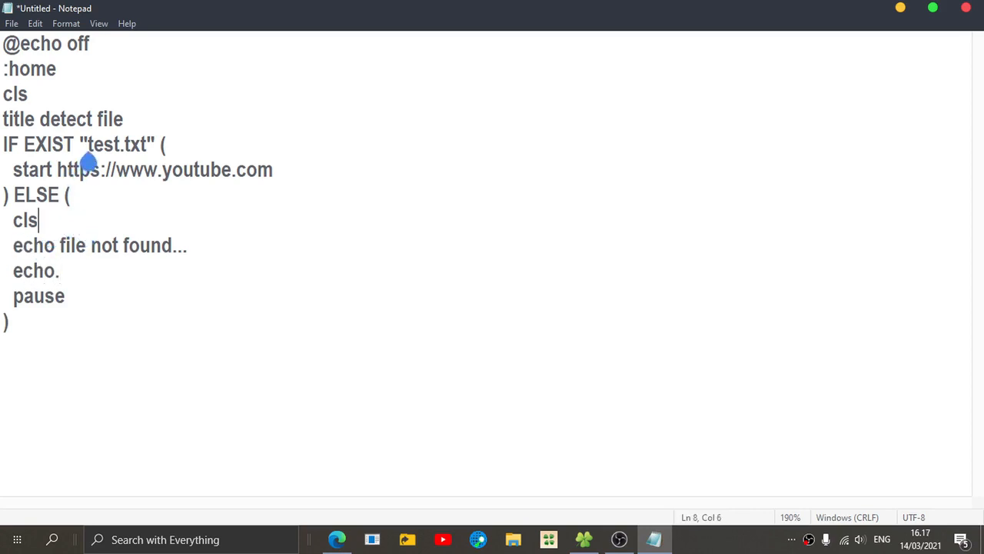
double_click(27, 245)
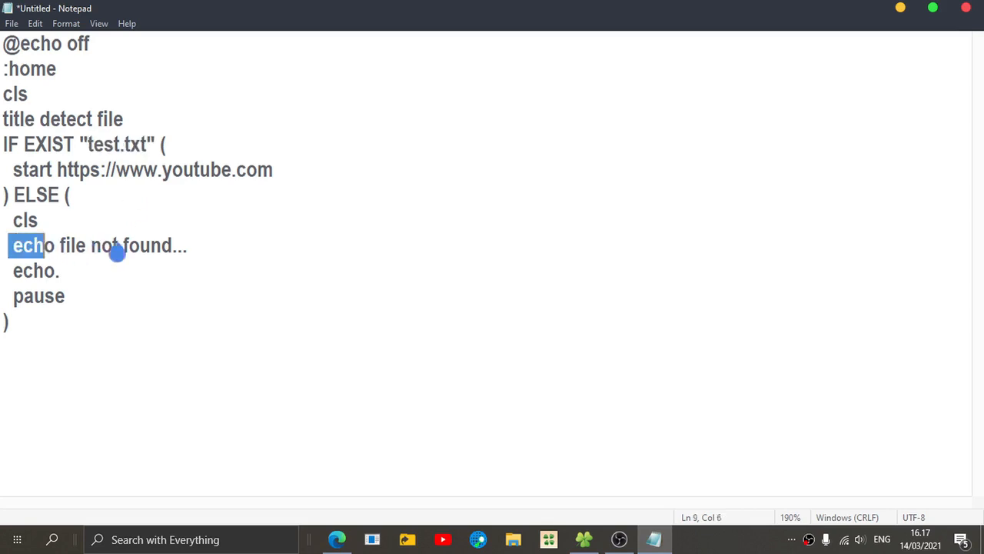
left_click(282, 170)
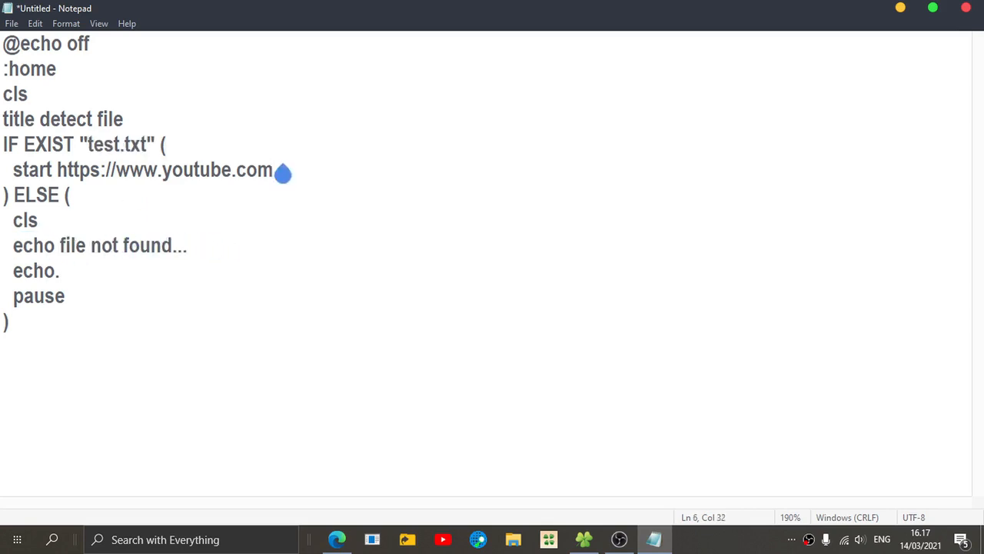
type("exit")
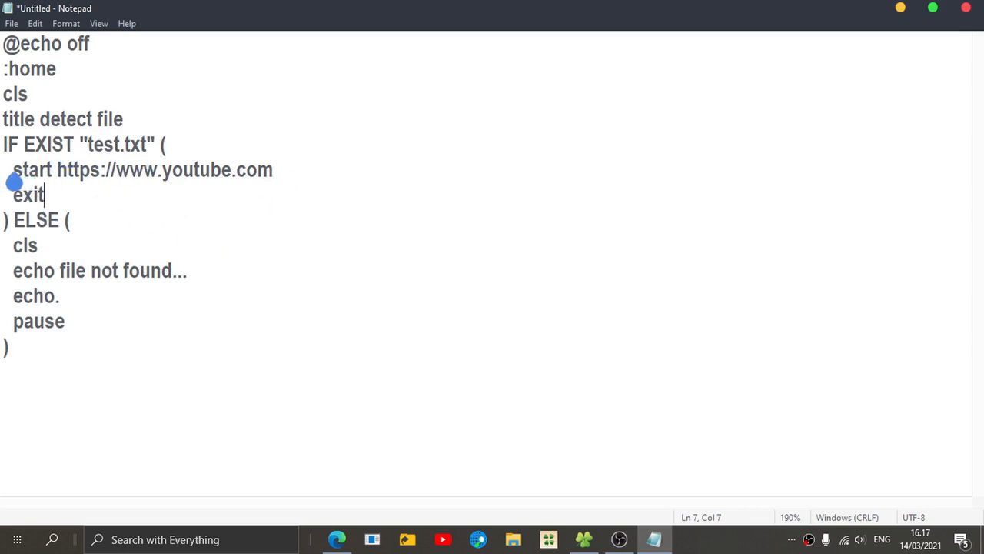
triple_click(142, 169)
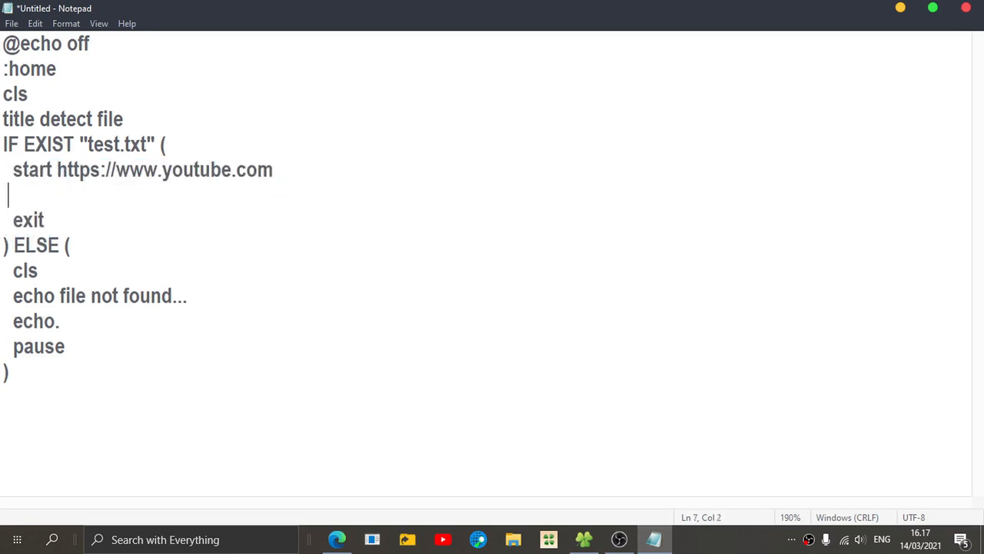
type("pause")
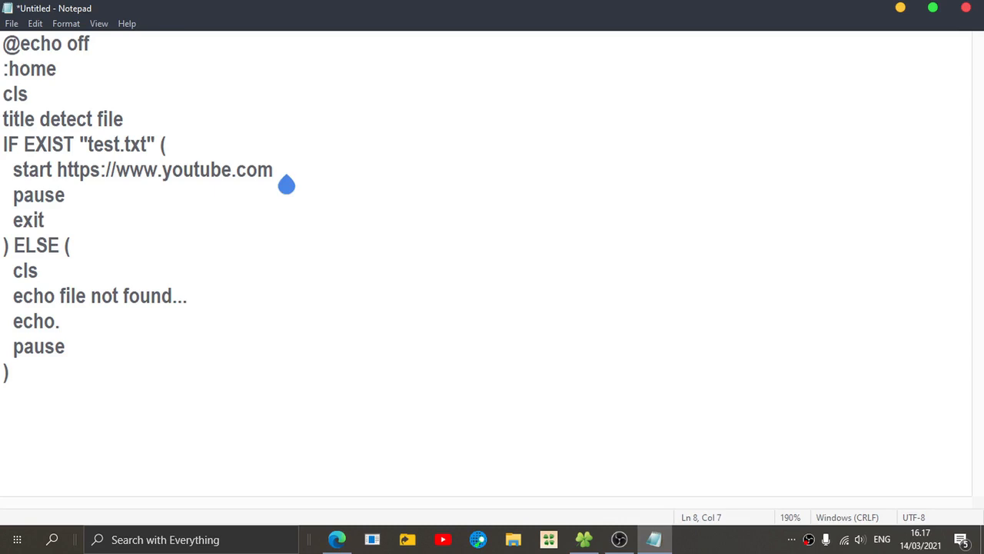
type("goto")
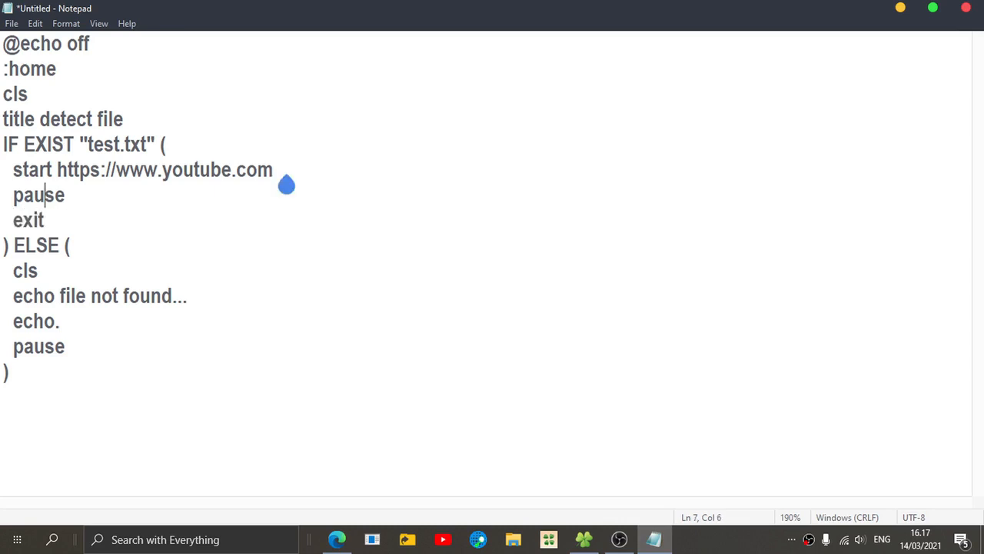
key("Delete")
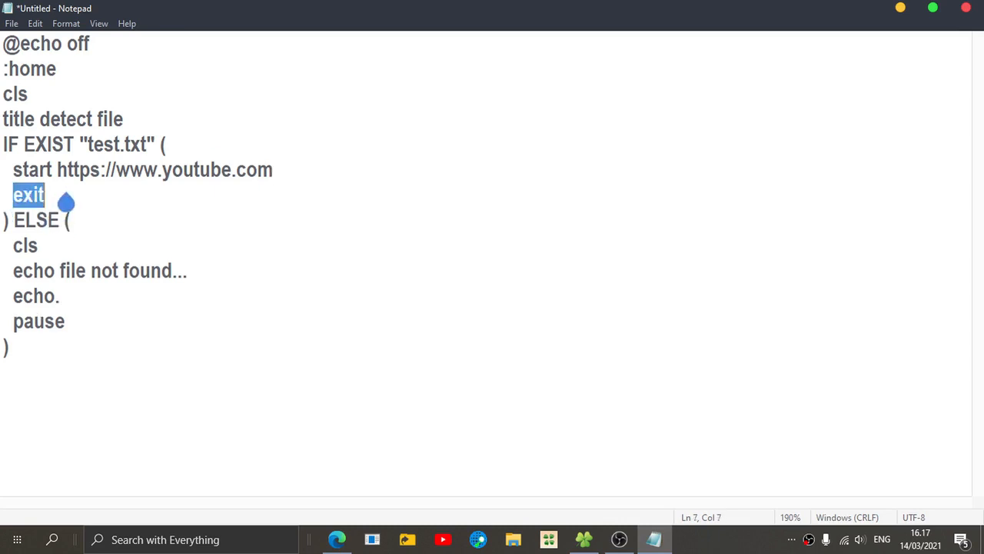
mouse_move(55, 219)
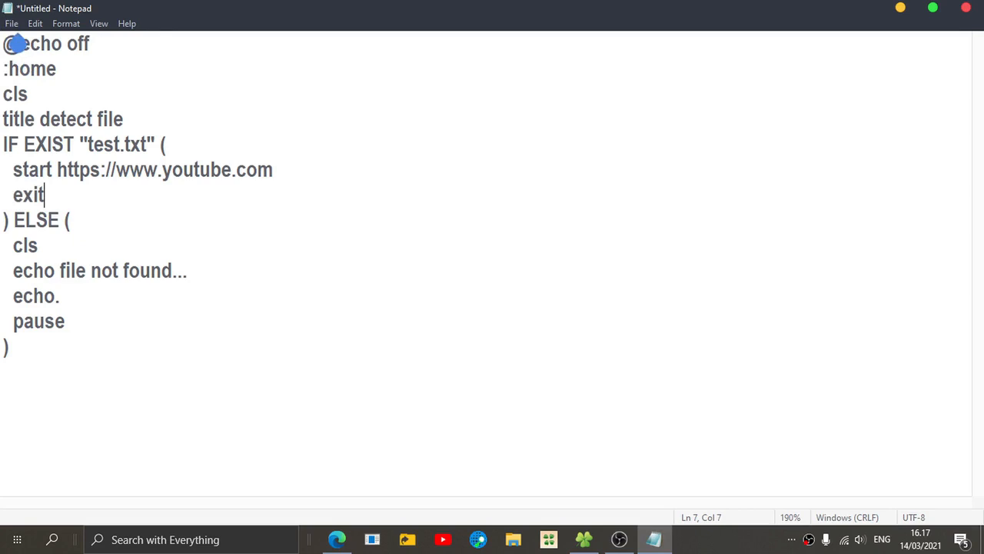
mouse_move(253, 111)
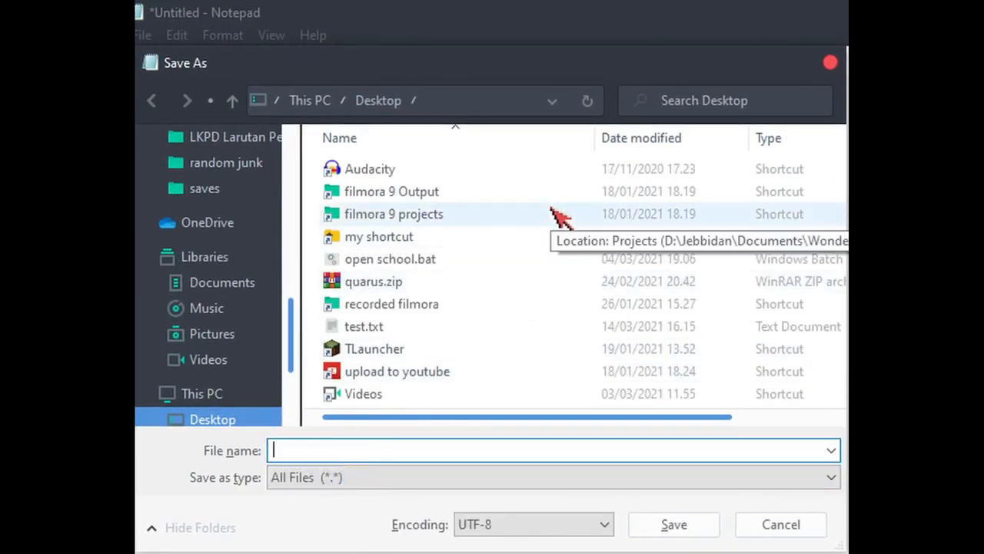
- Save the script to the desktop as detect file.bat with All Files type
type("detect file")
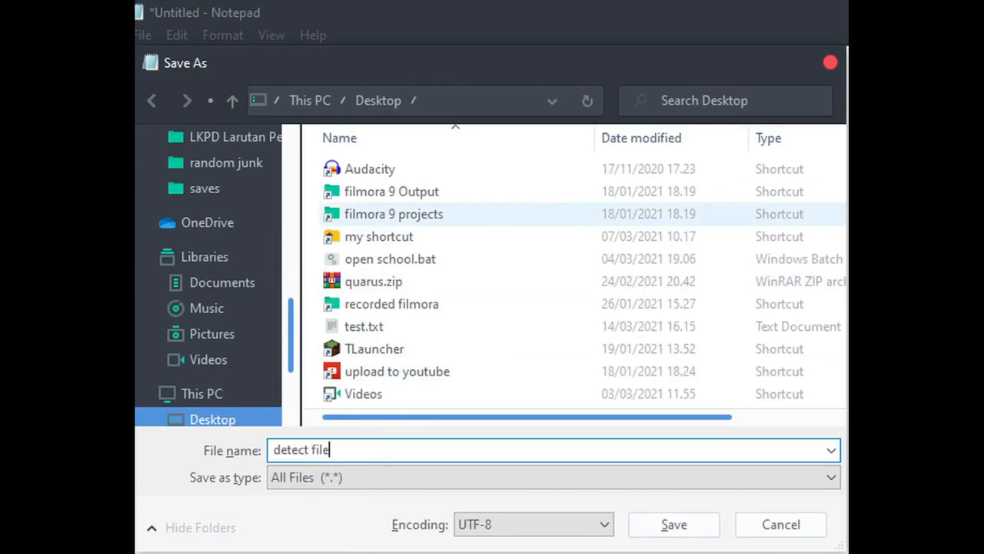
type(".bat")
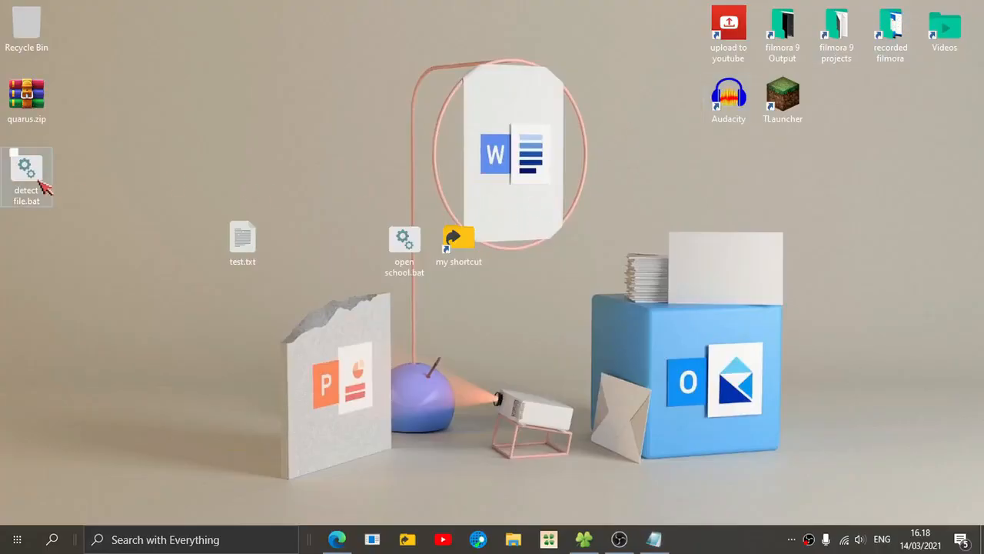
- Run detect file.bat, confirm YouTube opens in the browser, then close it
left_click(26, 169)
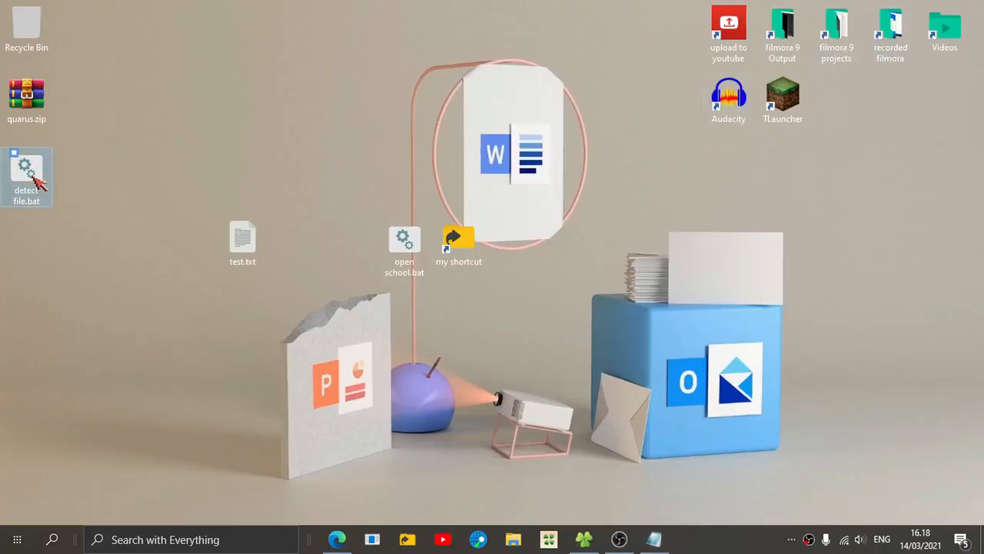
left_click(337, 538)
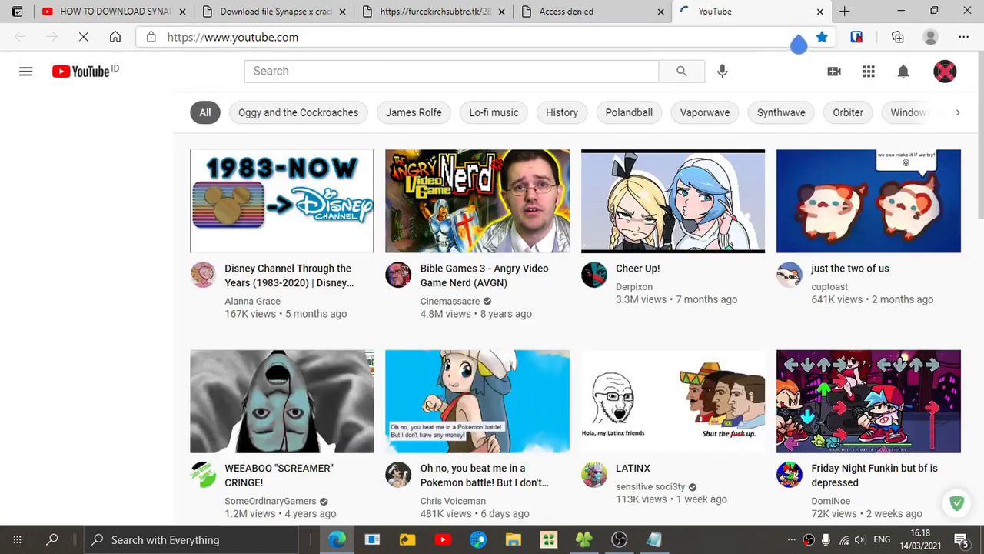
left_click(25, 71)
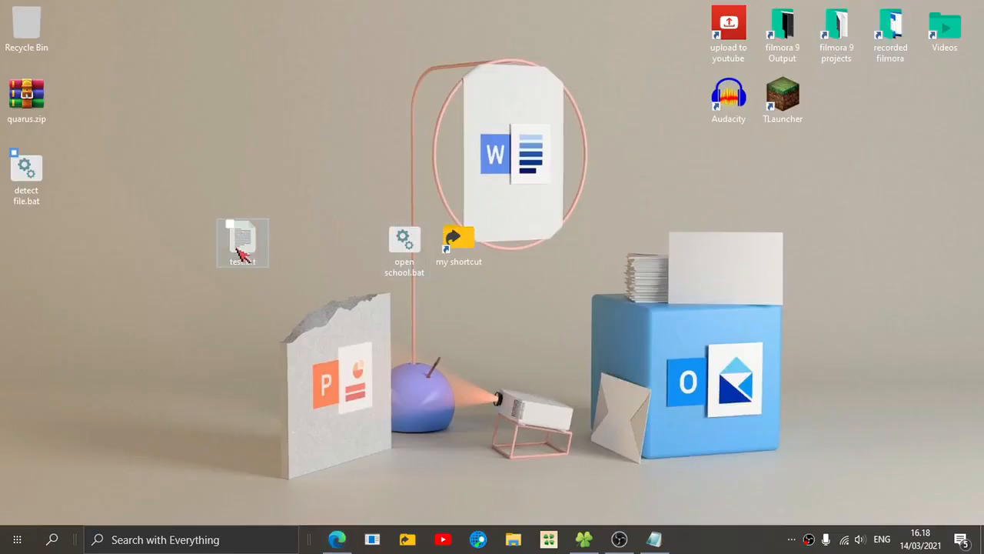
- Rename test.txt to bohr.txt, run the script to see 'file not found...', then restore test.txt
left_click(242, 242)
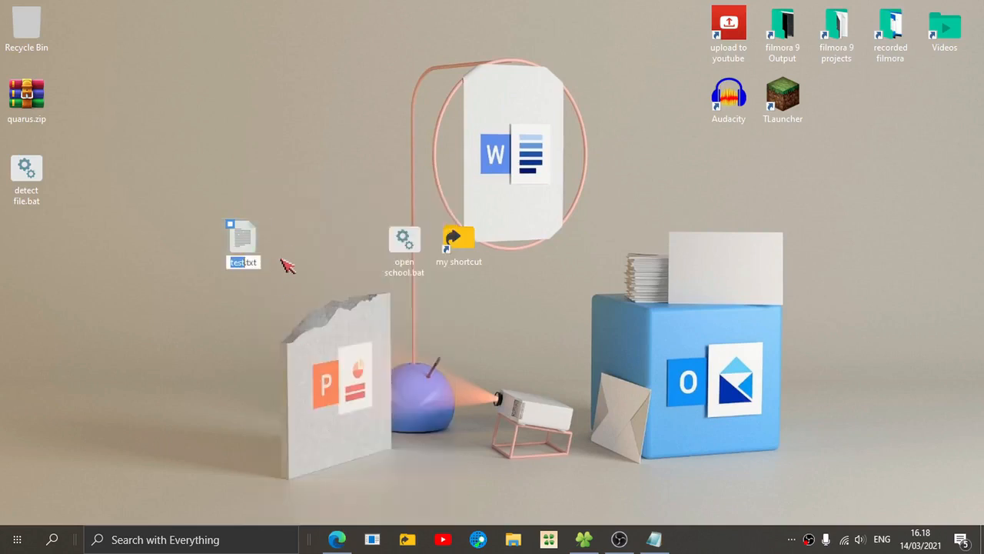
type("bohr")
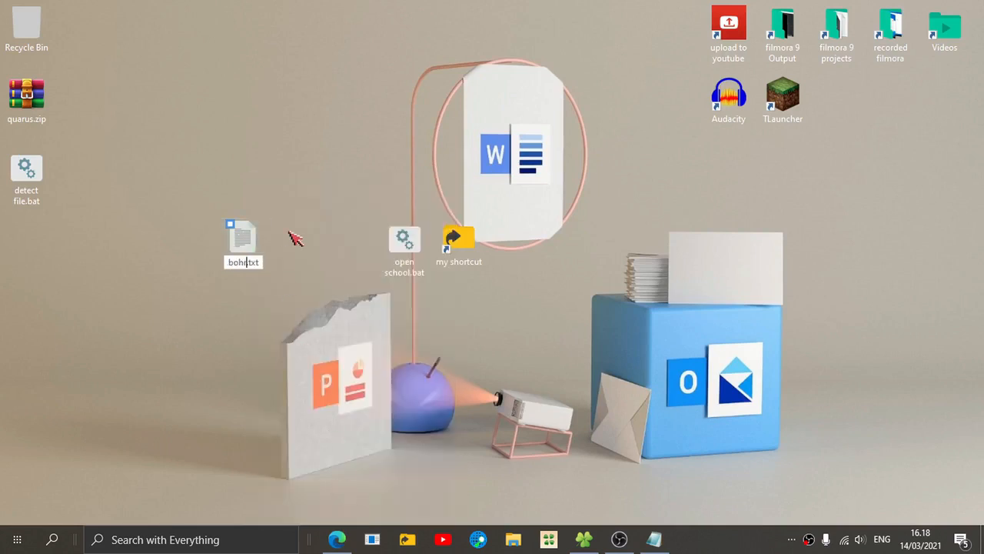
left_click(243, 242)
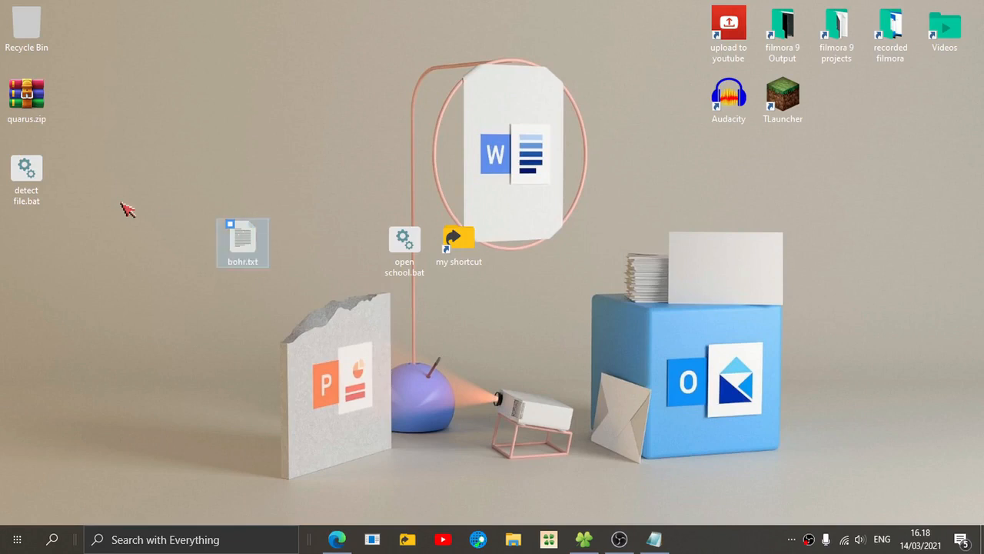
double_click(26, 169)
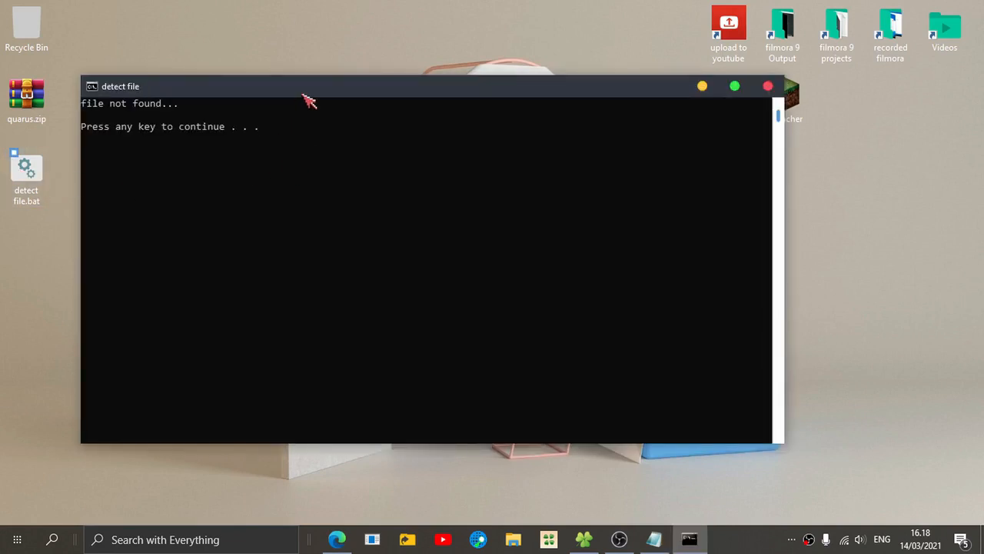
mouse_move(200, 124)
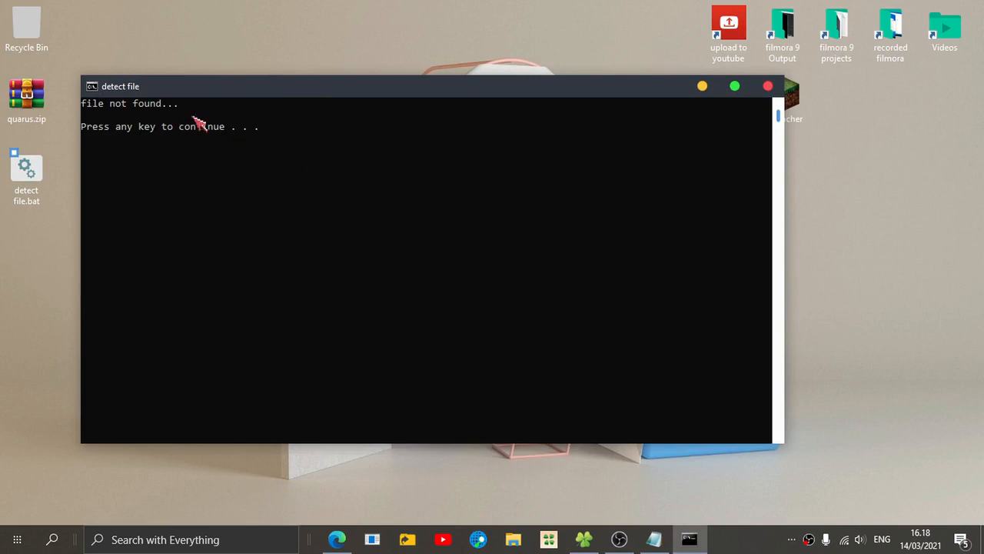
mouse_move(196, 173)
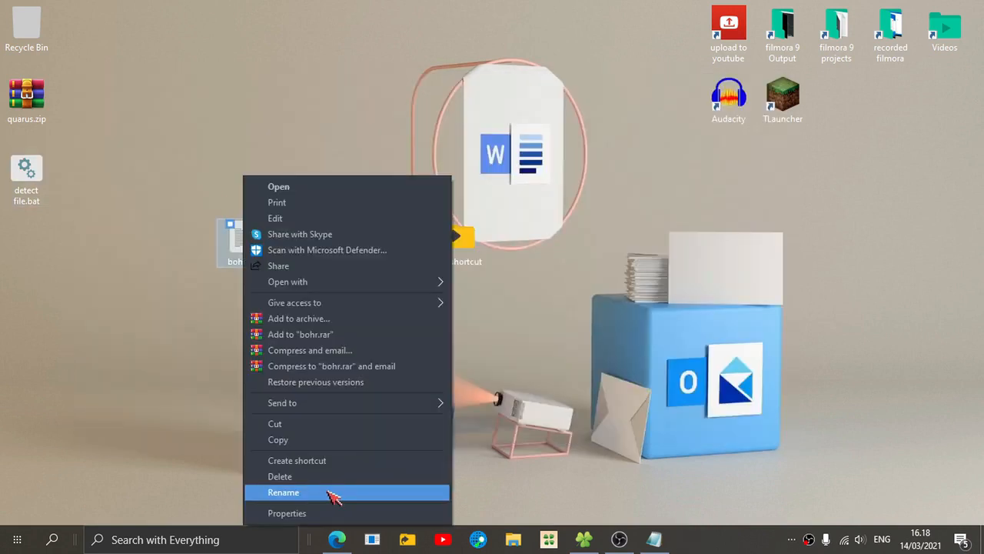
left_click(283, 492)
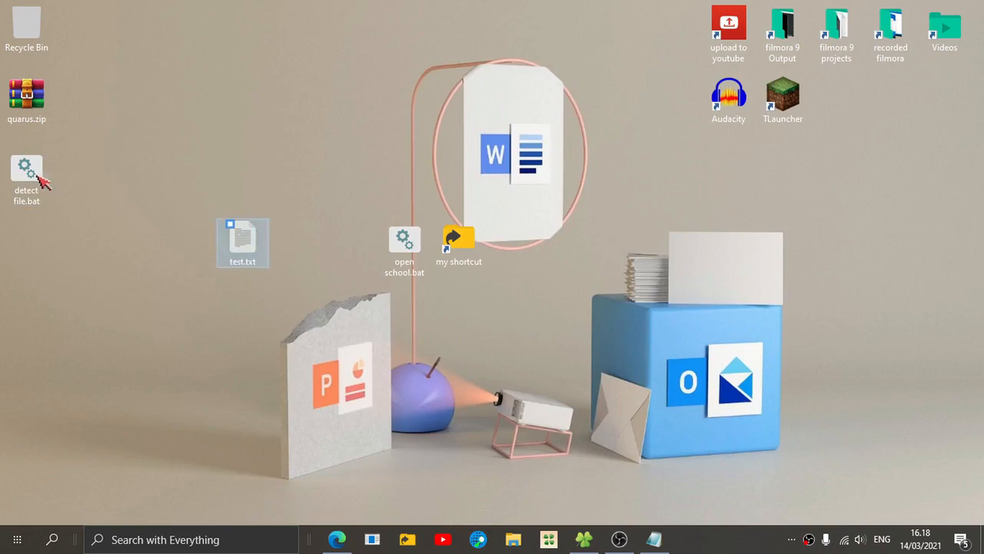
left_click(337, 539)
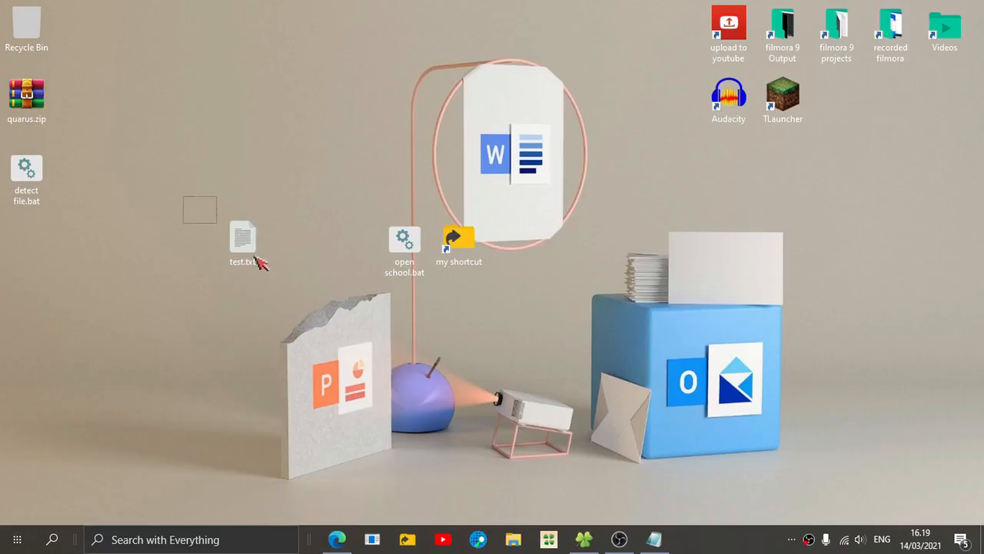
- Delete test.txt and create a desktop folder named test
left_click(242, 242)
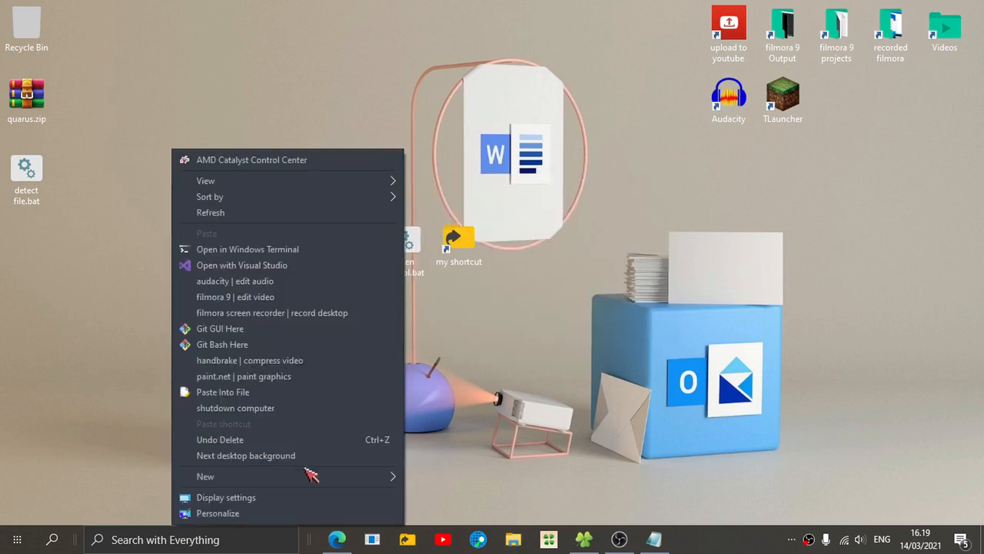
left_click(206, 476)
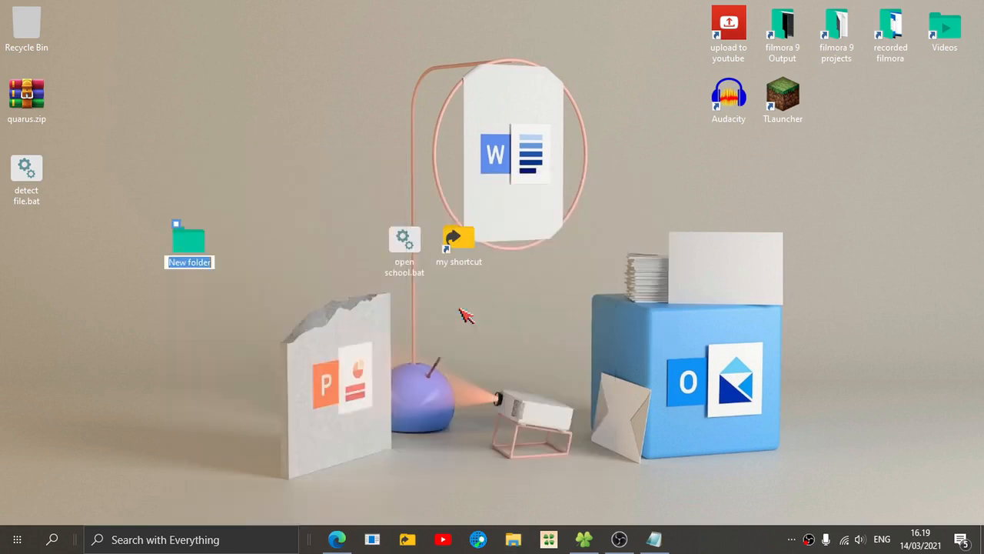
type("test.txt\" (")
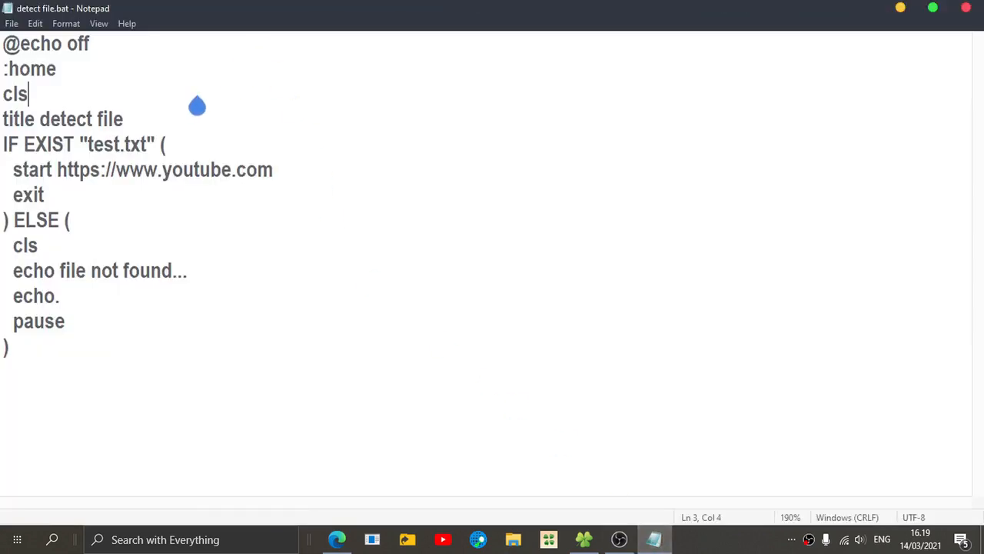
- Replace test.txt in the IF EXIST condition with the test\ folder
double_click(117, 144)
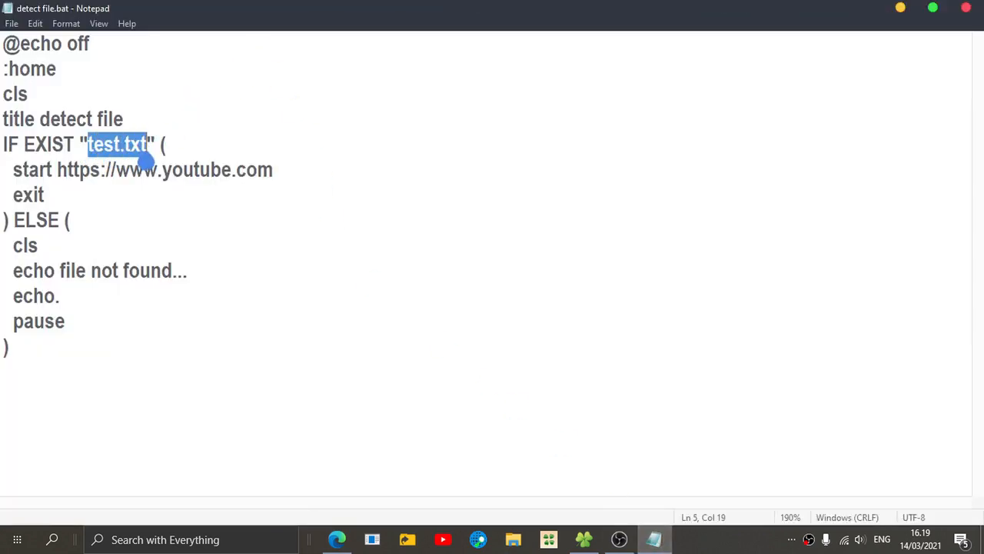
key("backspace")
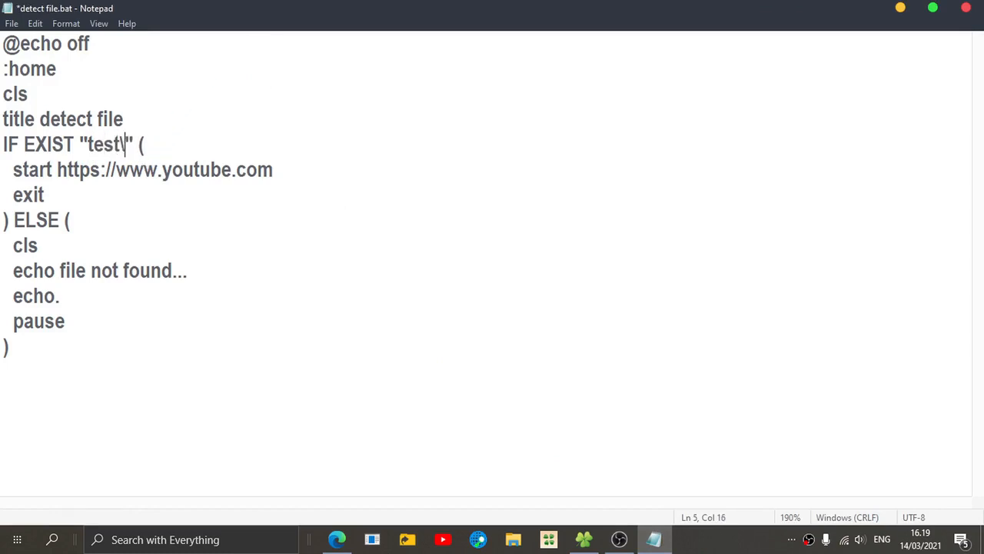
double_click(104, 145)
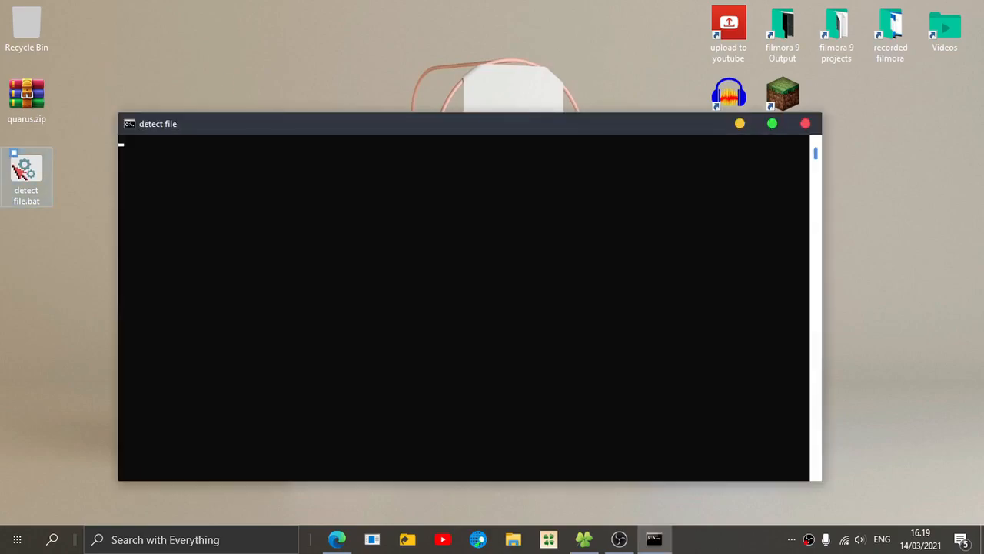
- Close the detect file console to reveal the test folder and 'detect file.bat' on the desktop
left_click(805, 123)
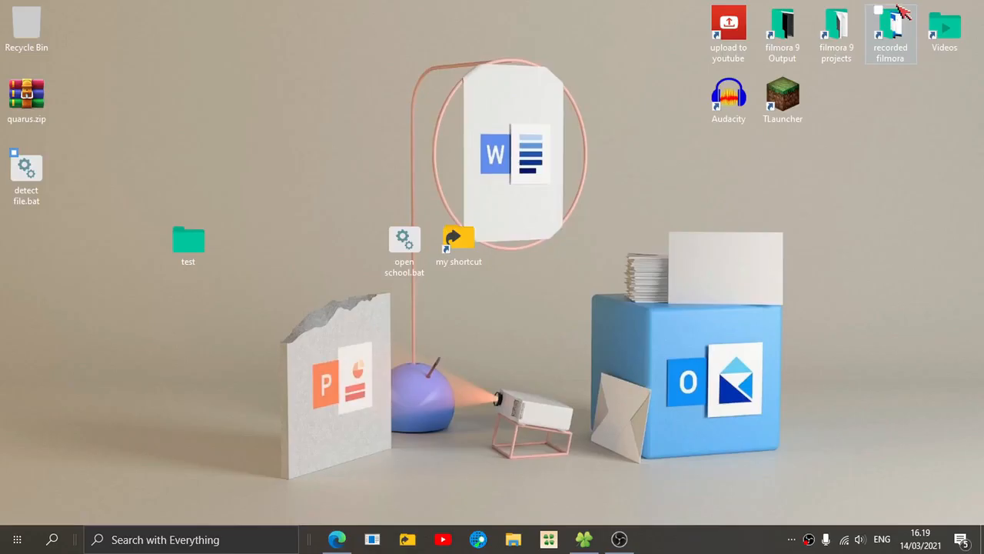
left_click(337, 538)
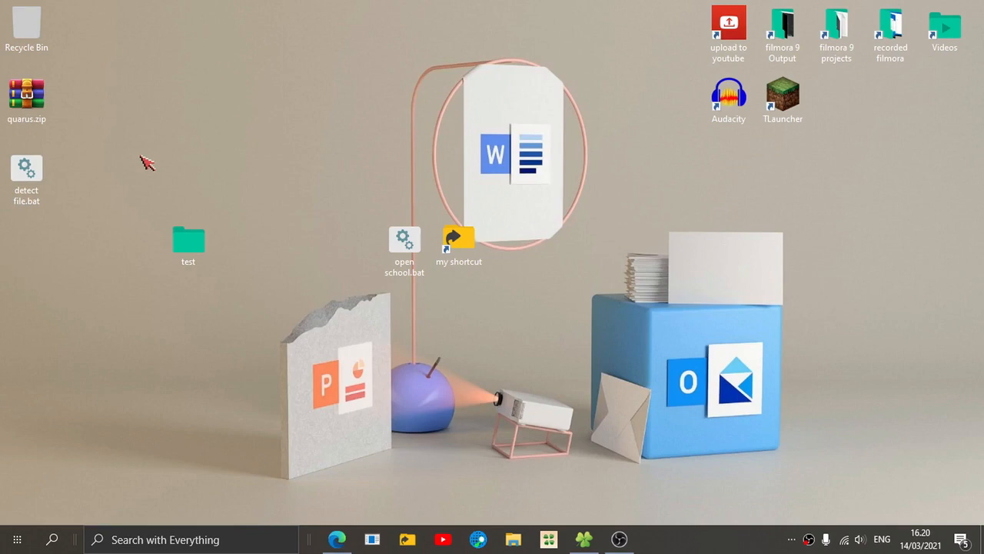
mouse_move(150, 158)
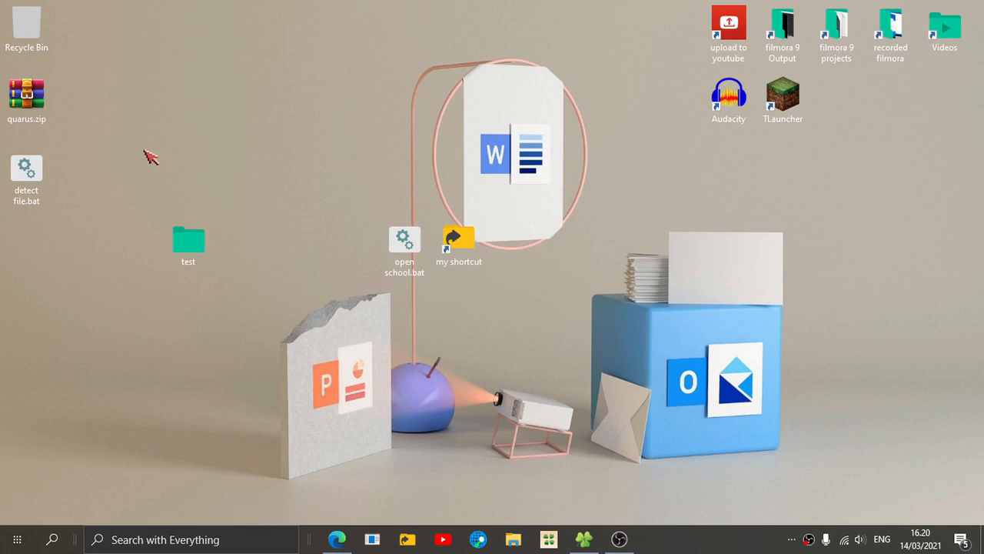